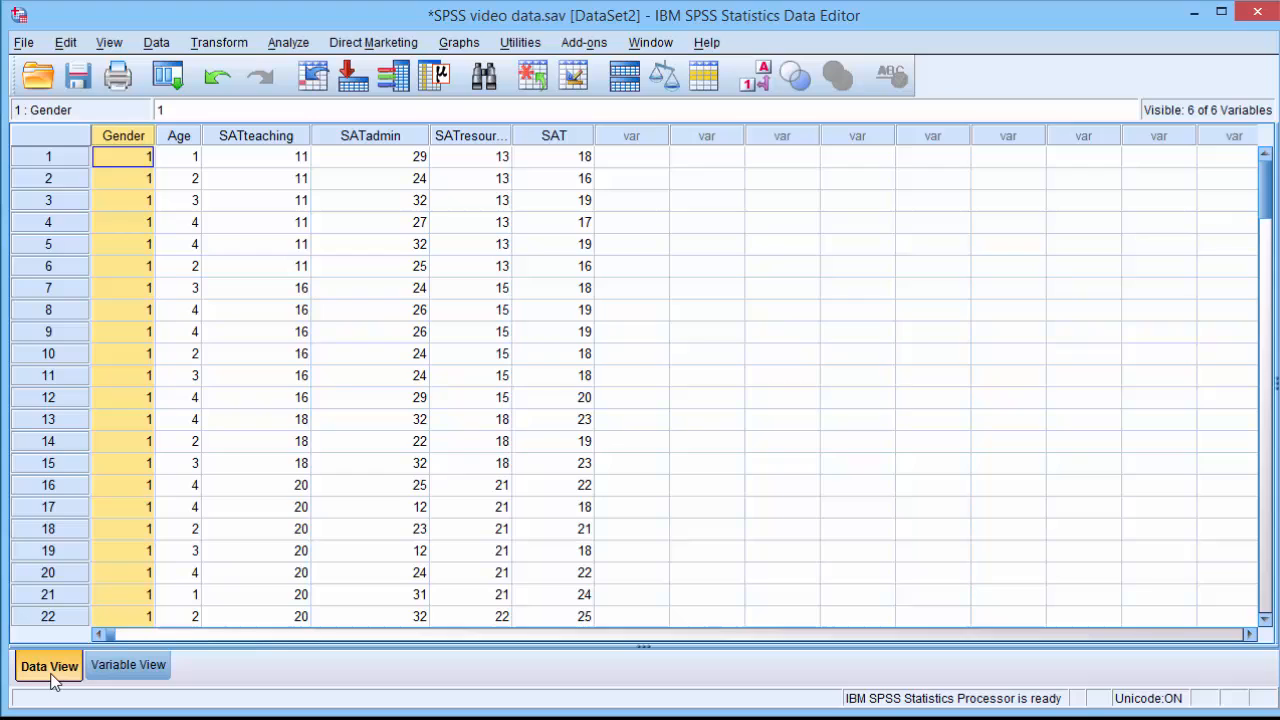
pyautogui.moveTo(228, 253)
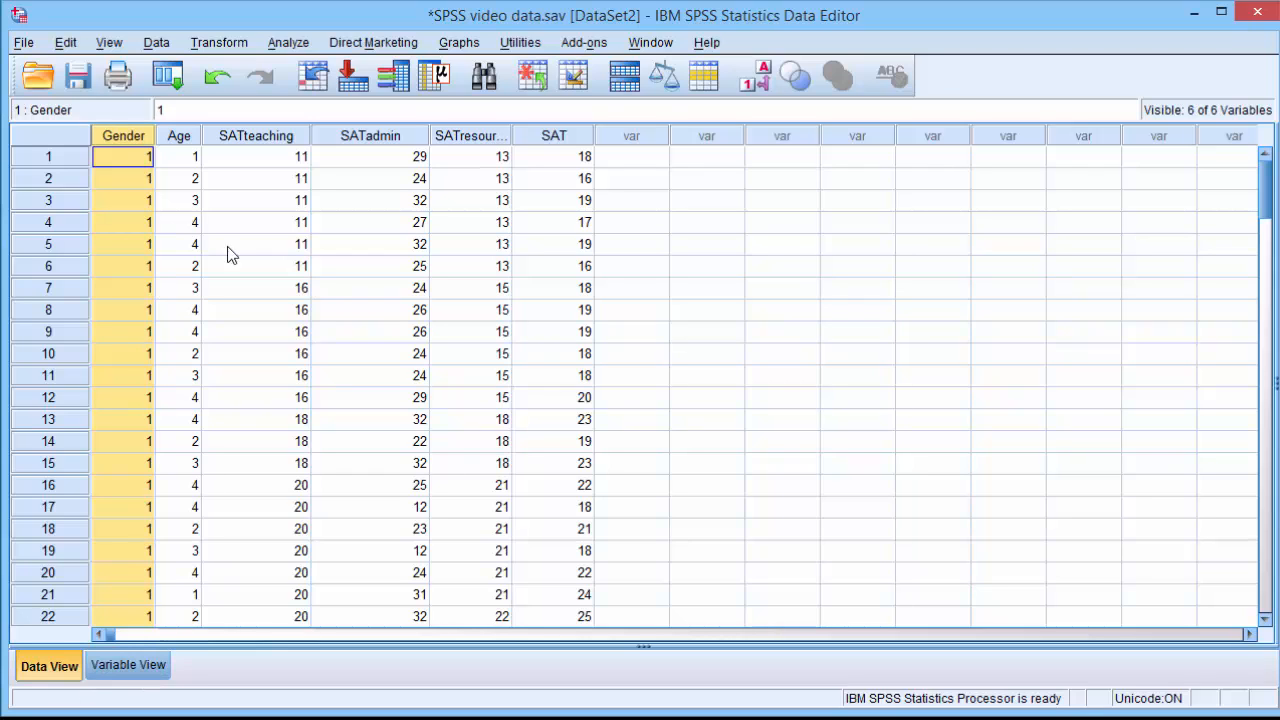
# Open the legacy Chi-square test dialog under Analyze > Nonparametric Tests
pyautogui.click(288, 42)
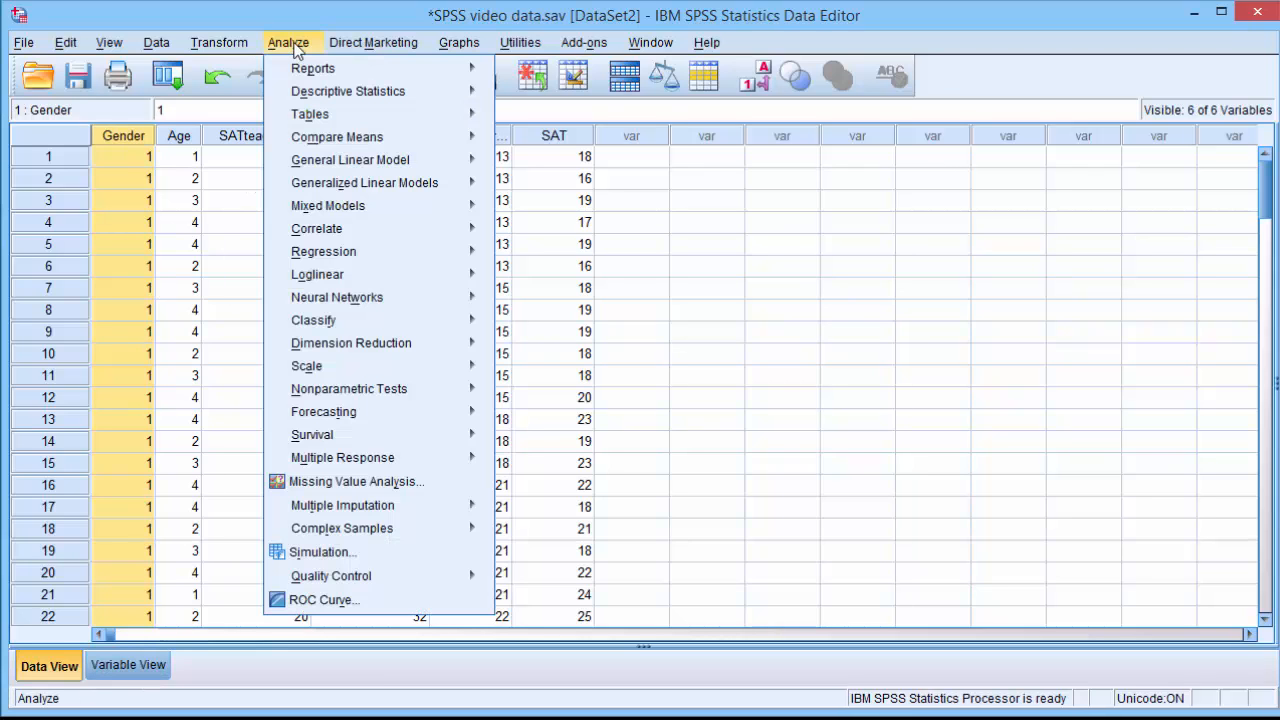
pyautogui.moveTo(350, 343)
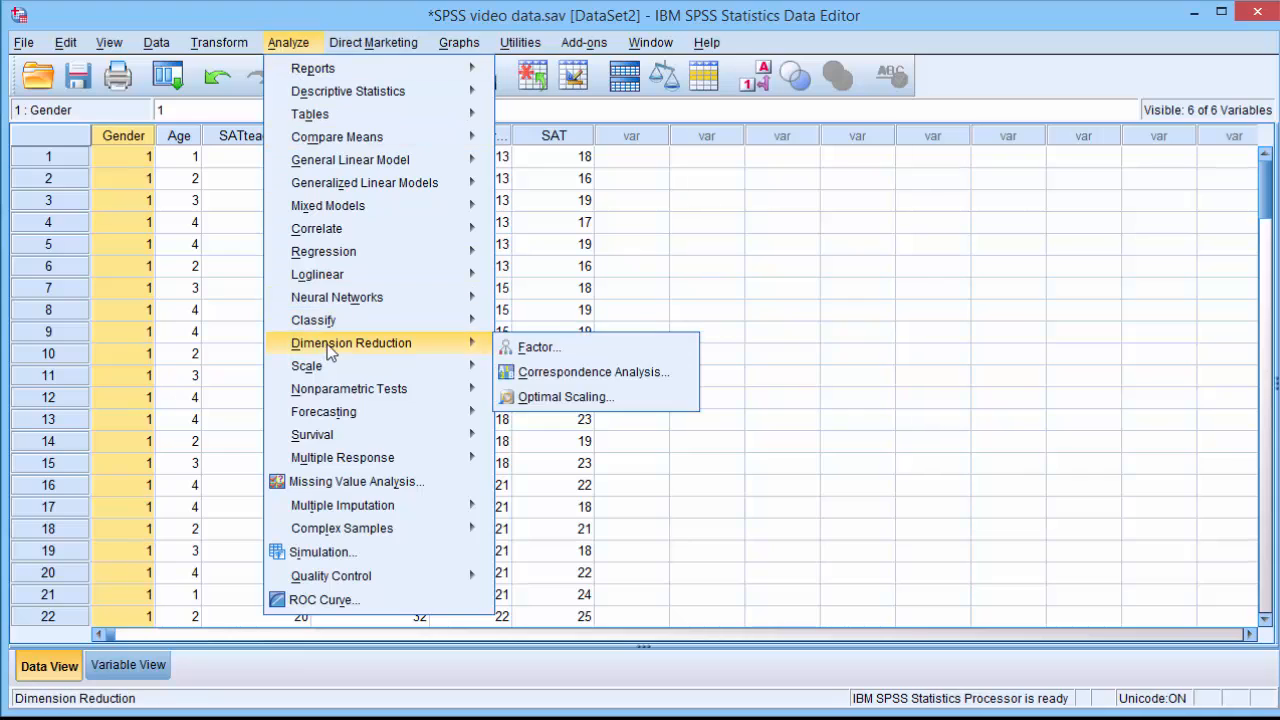
pyautogui.moveTo(349, 388)
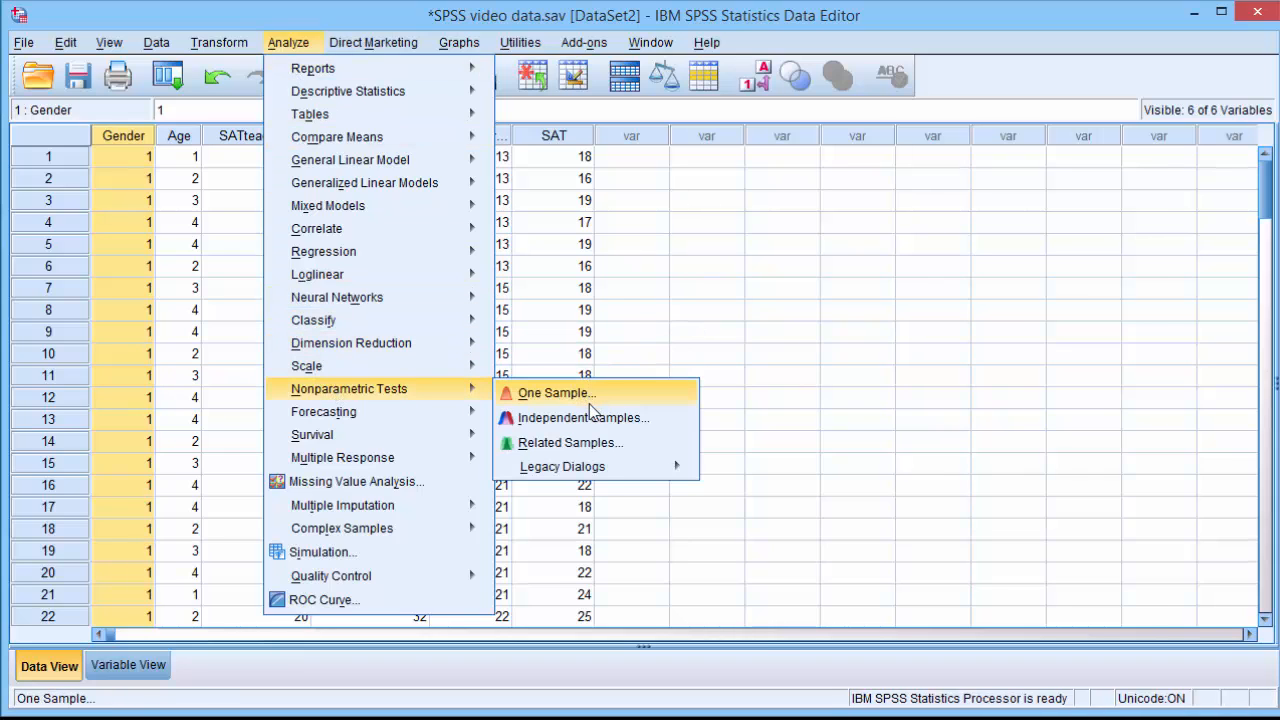
pyautogui.click(562, 466)
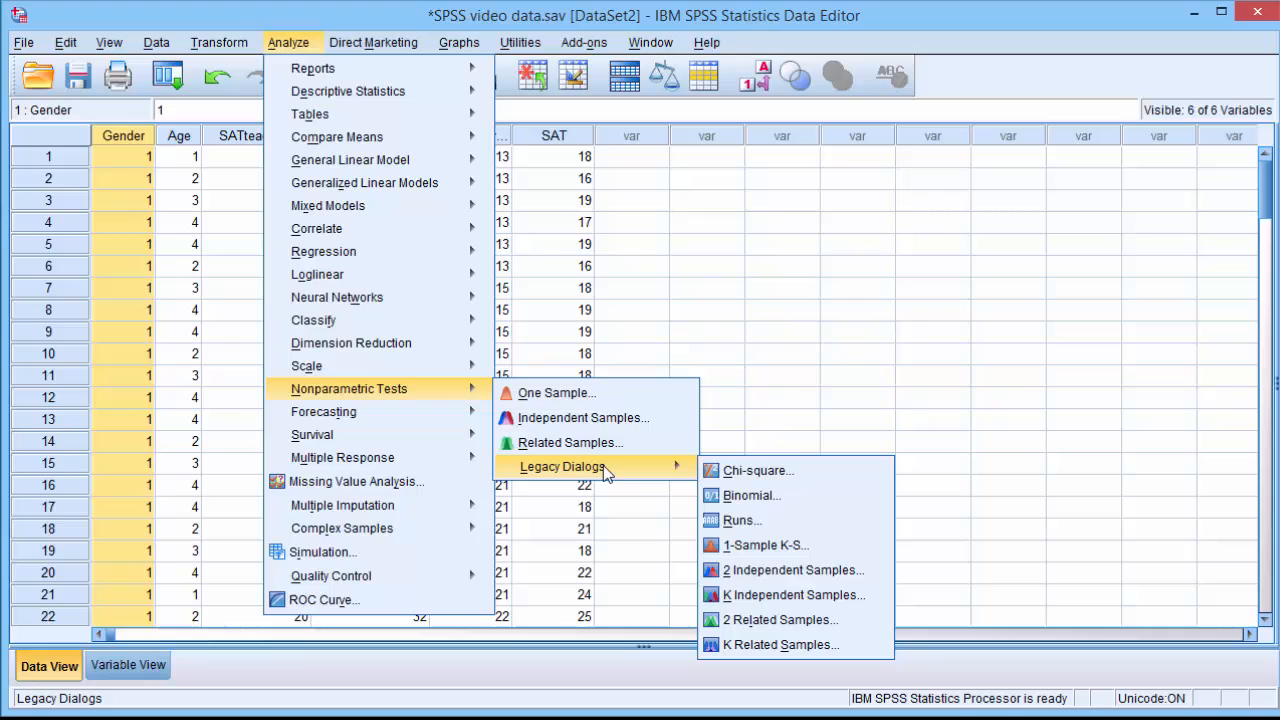
pyautogui.click(757, 470)
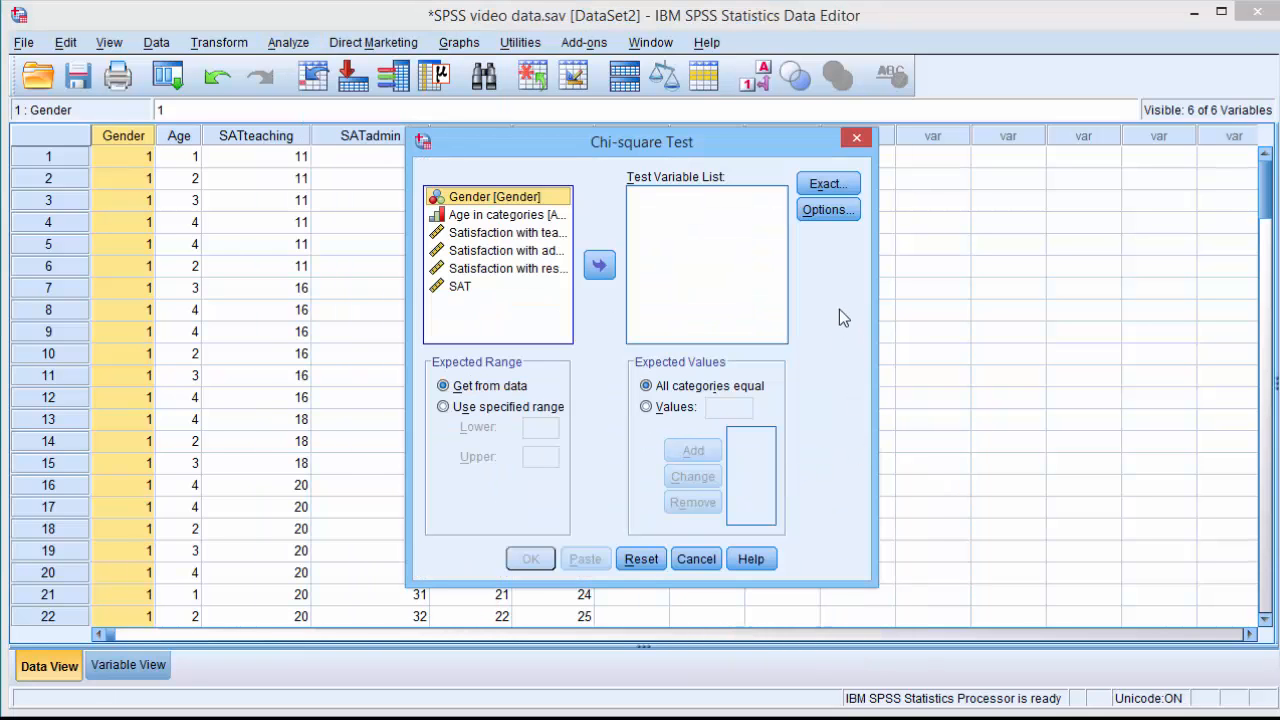
# Add Age in categories to the Test Variable List and run the chi-square test
pyautogui.click(507, 214)
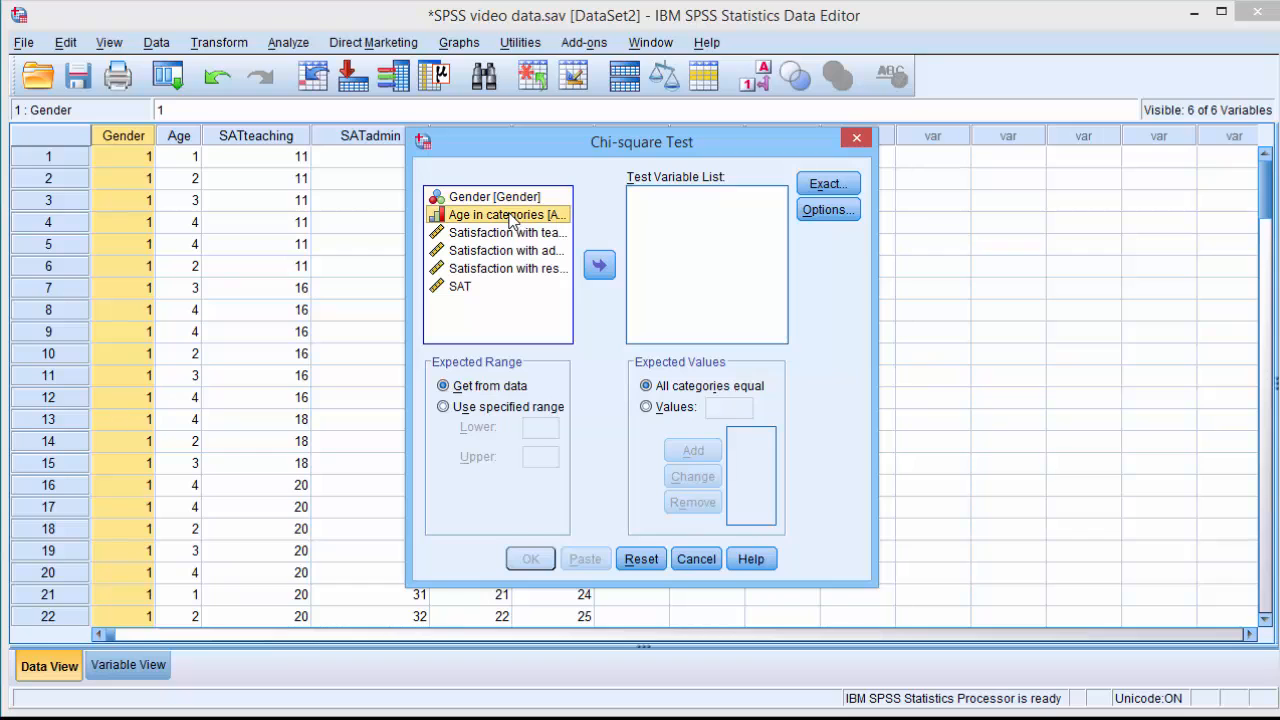
pyautogui.click(599, 265)
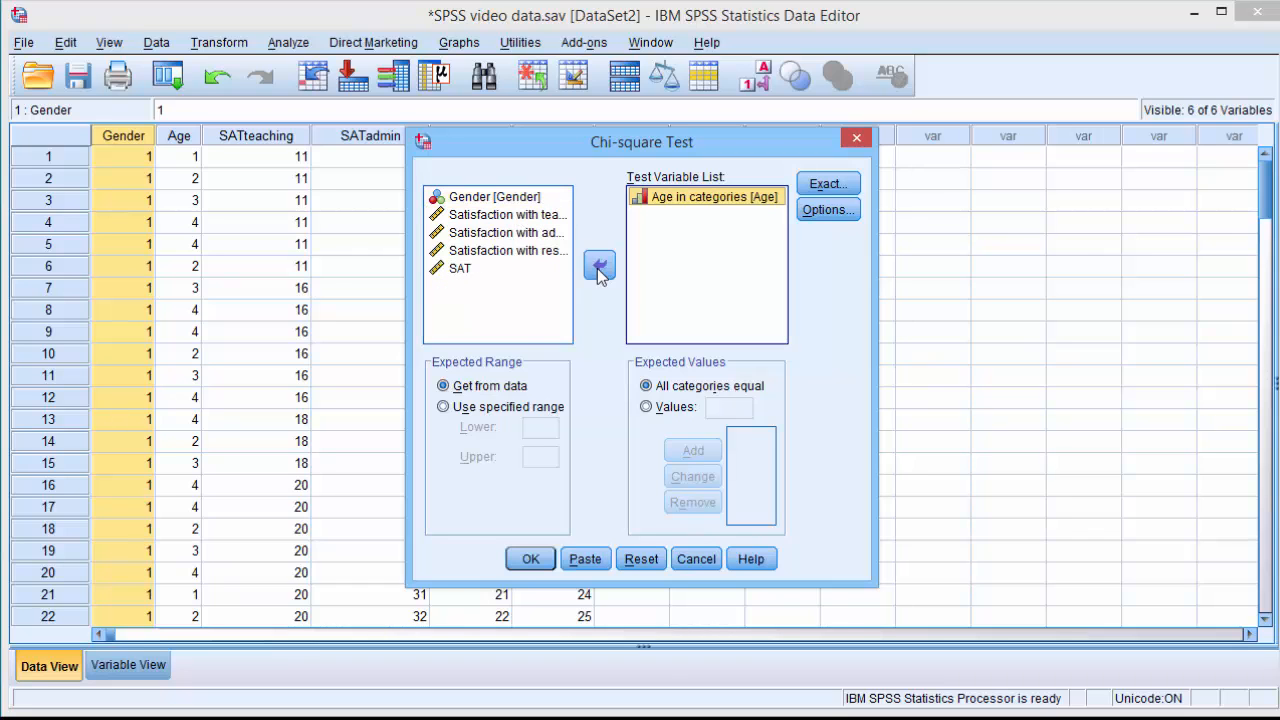
pyautogui.click(530, 558)
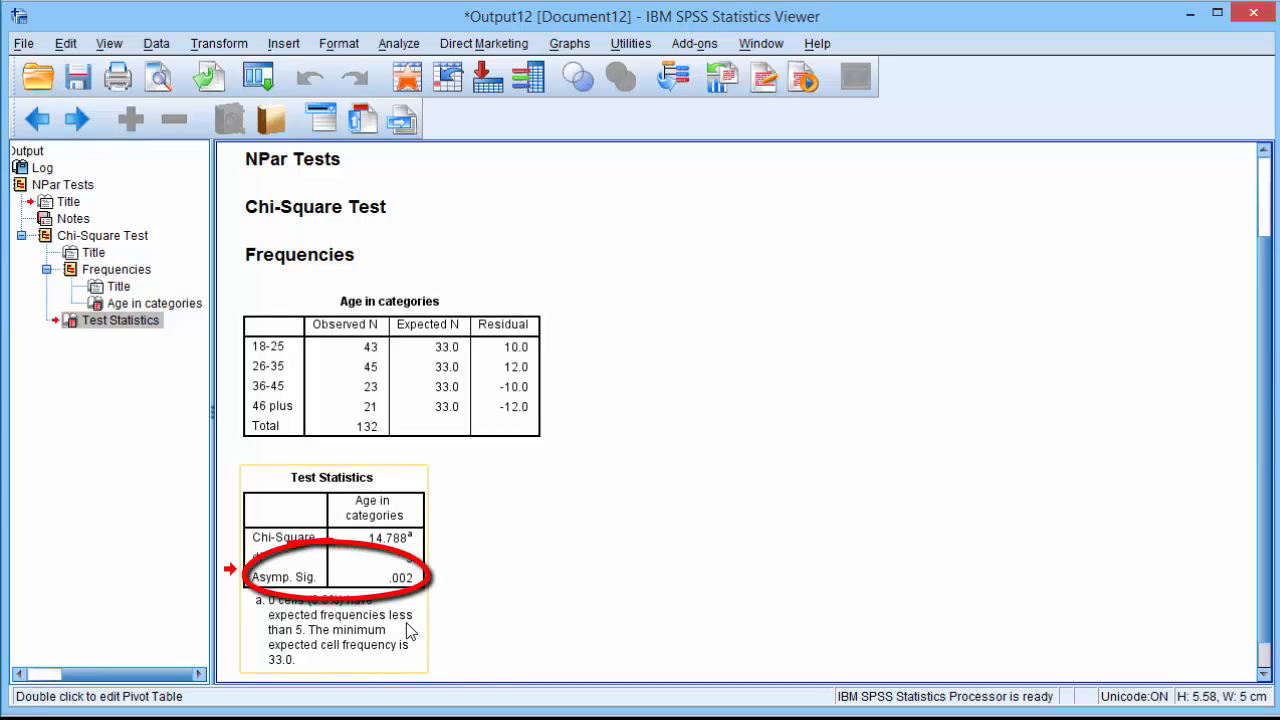
pyautogui.moveTo(410, 630)
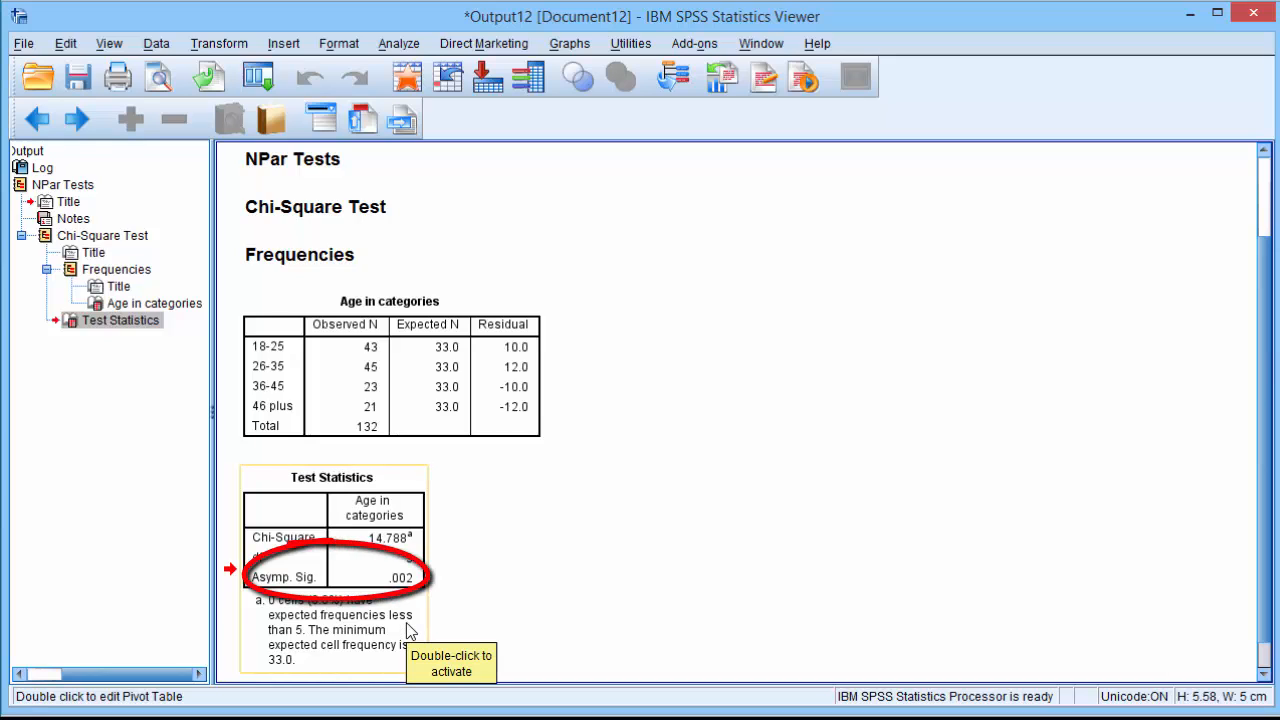